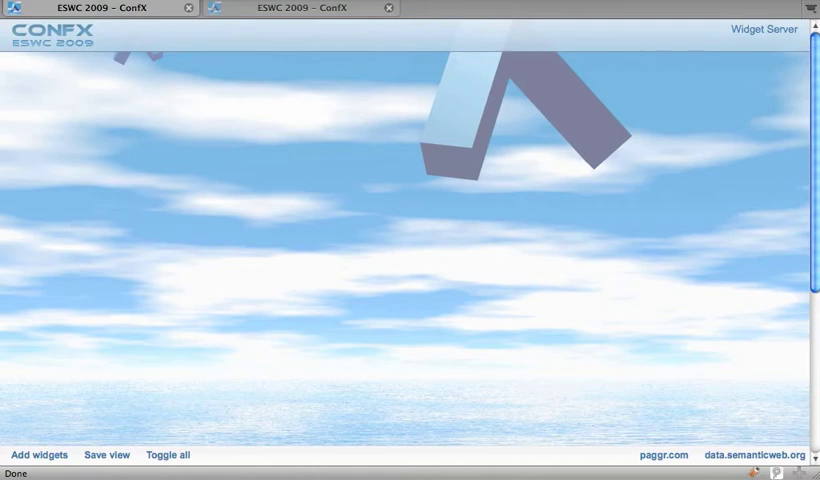
Check the widget scripts on the server, then add an enlarged Photo Search widget from the gallery.
click(300, 8)
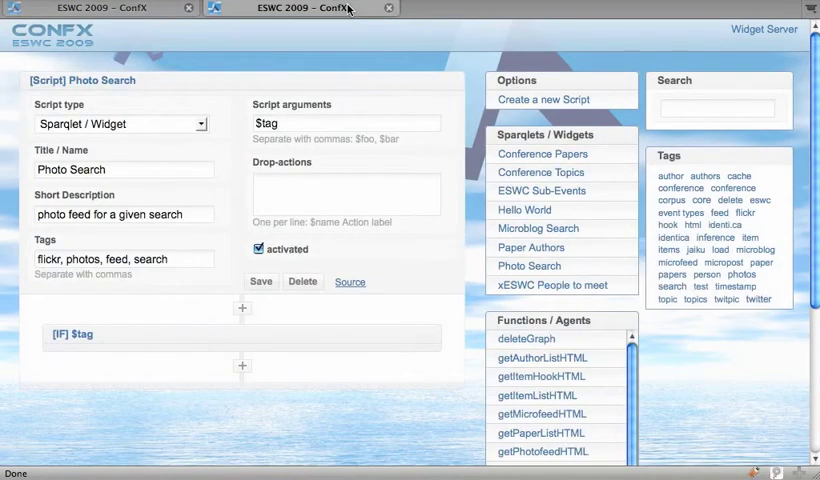
click(100, 8)
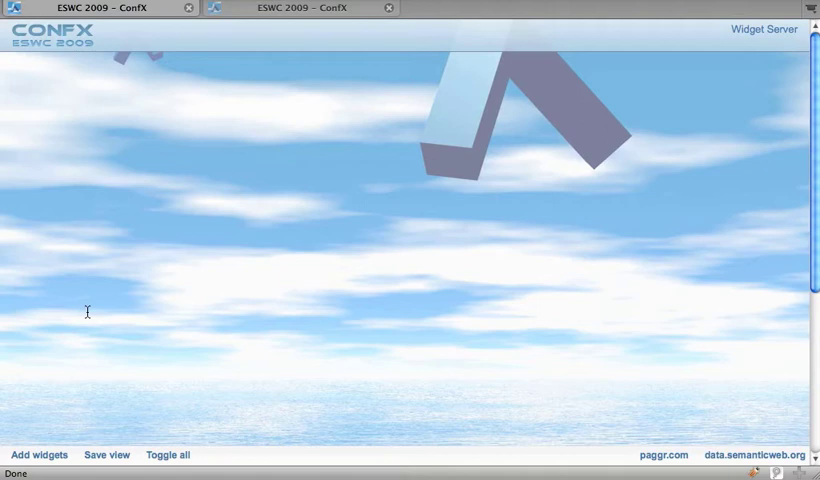
mouse_move(38, 343)
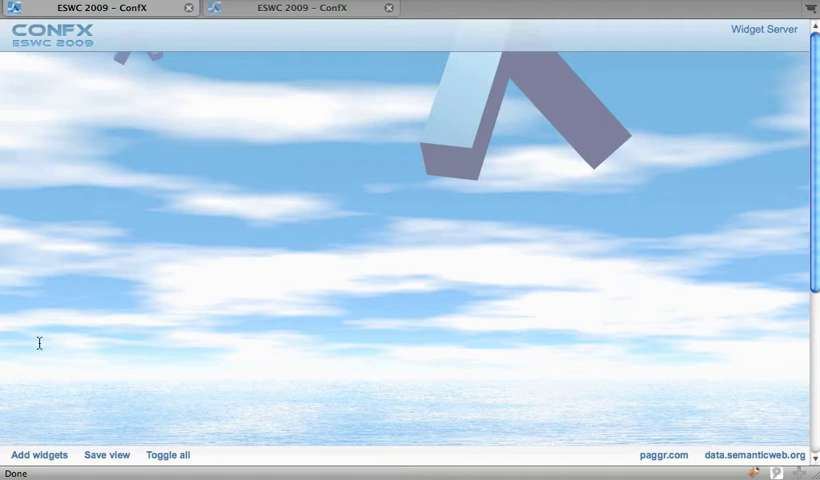
click(39, 455)
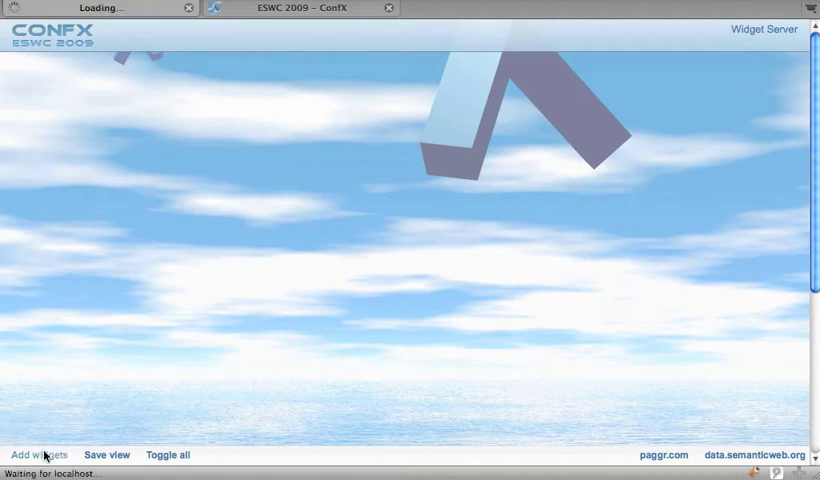
click(38, 455)
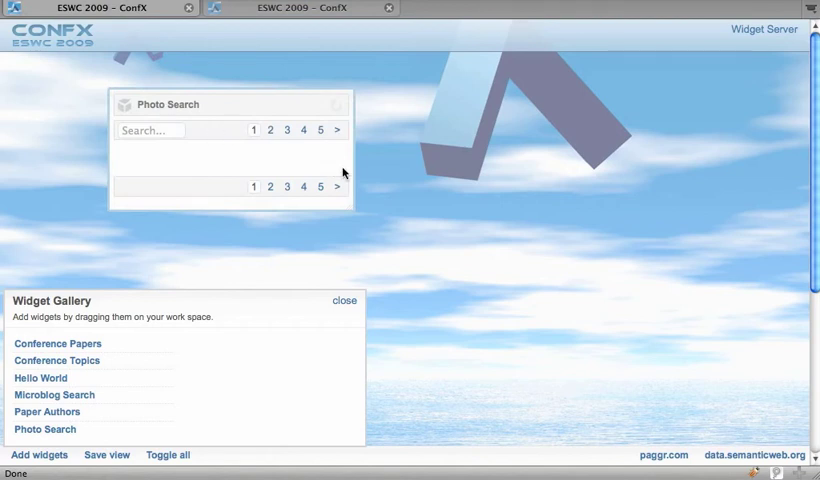
mouse_move(141, 117)
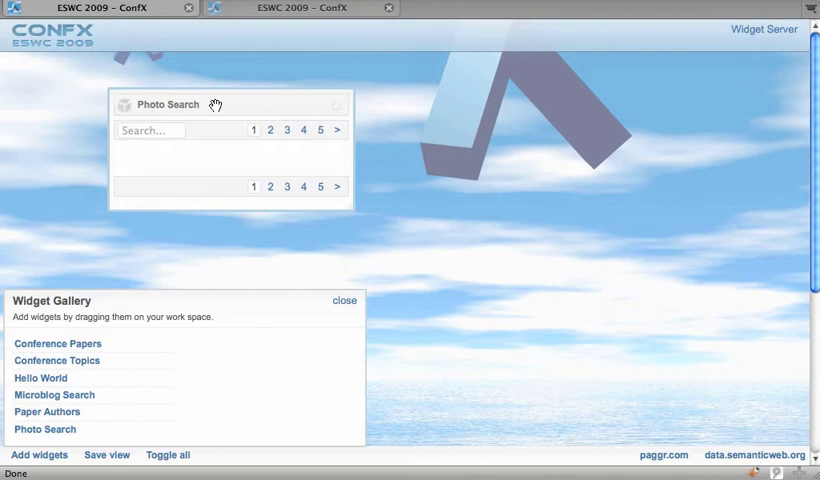
mouse_move(349, 208)
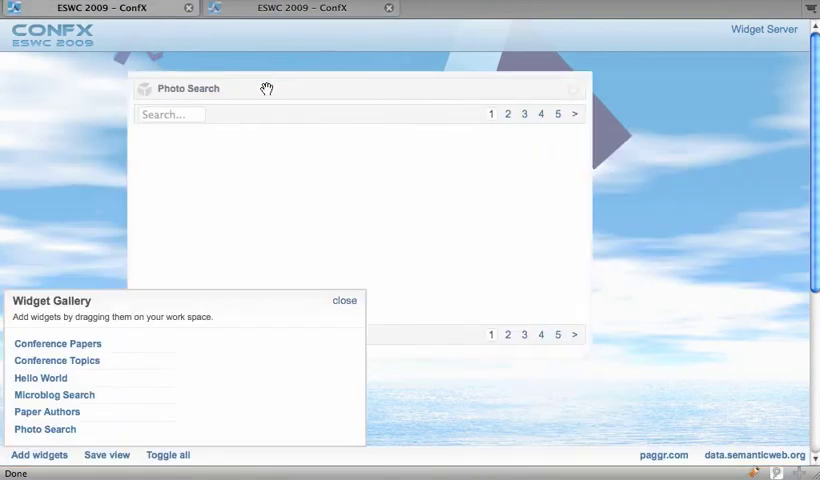
click(344, 300)
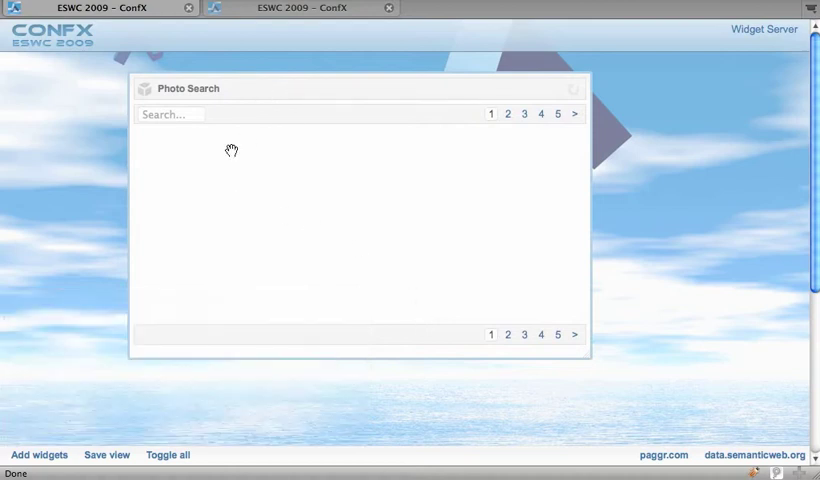
click(143, 89)
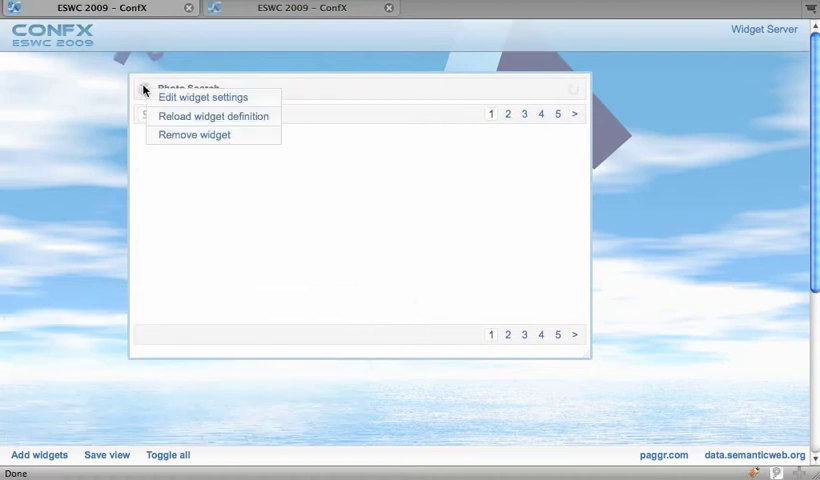
mouse_move(204, 97)
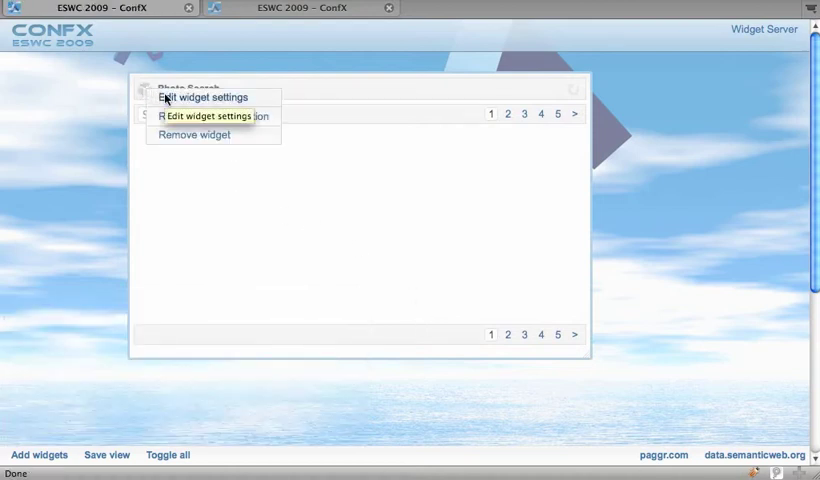
Set the Photo Search tag to www2009 with list size 4 and update.
click(203, 97)
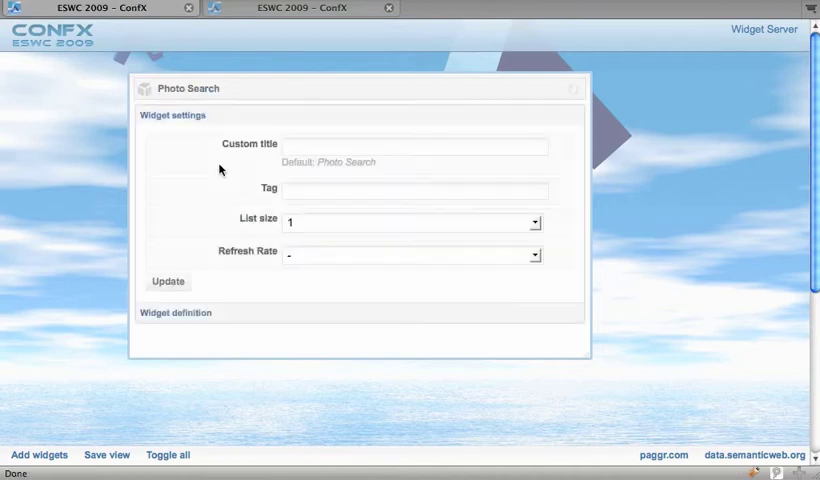
text(w)
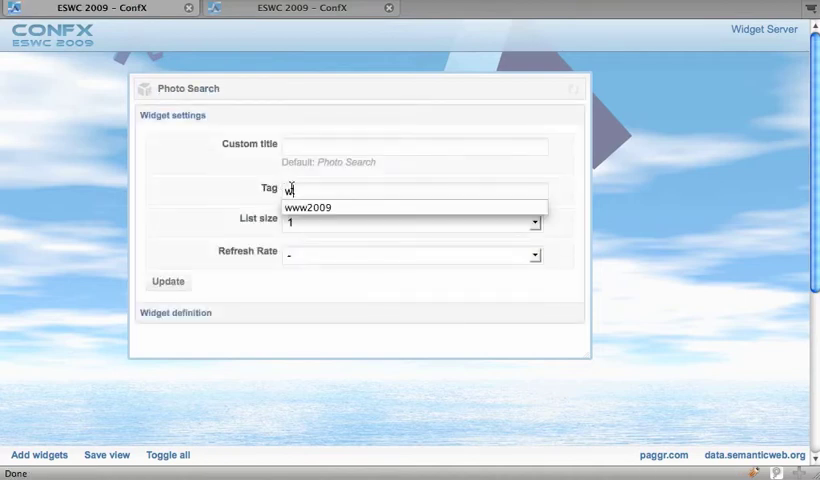
click(310, 207)
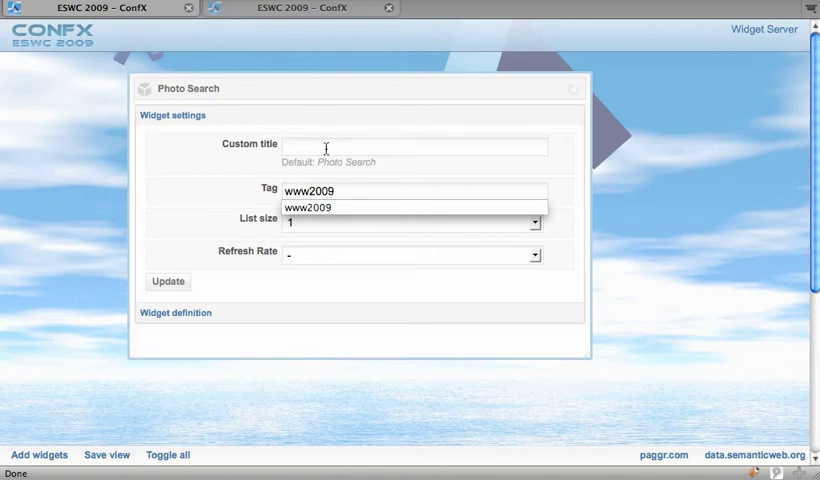
click(410, 222)
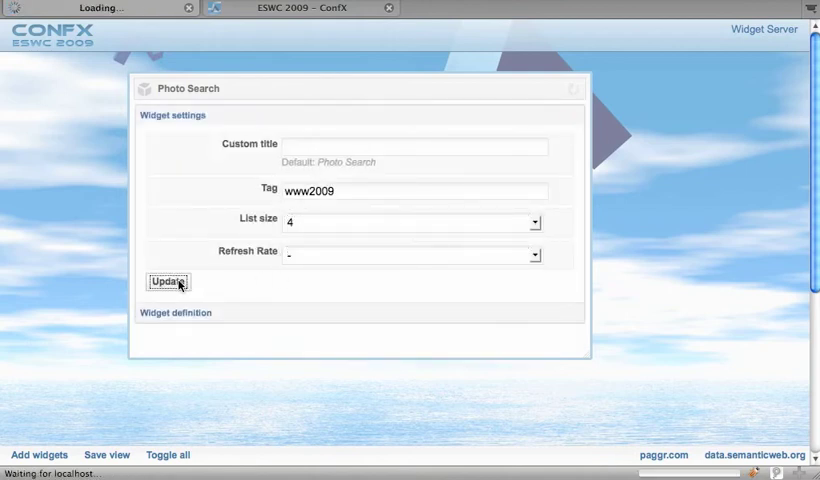
click(167, 281)
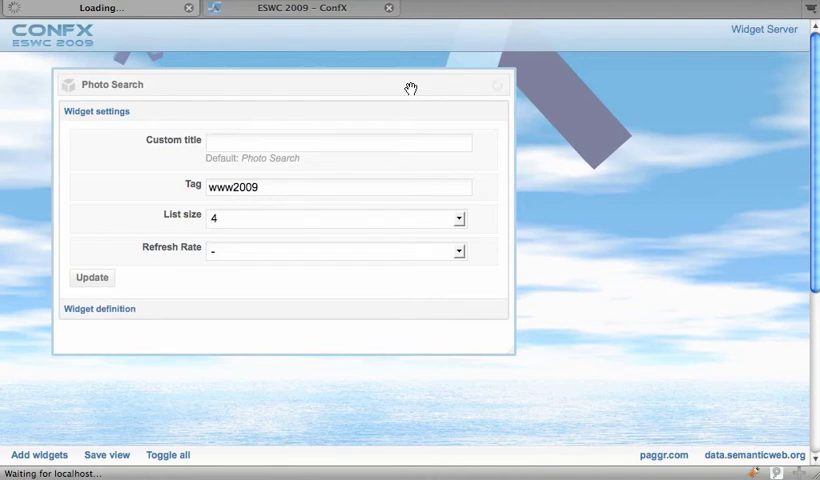
Shift the Photo Search widget left and page its www2009 results forward to page 6.
click(91, 277)
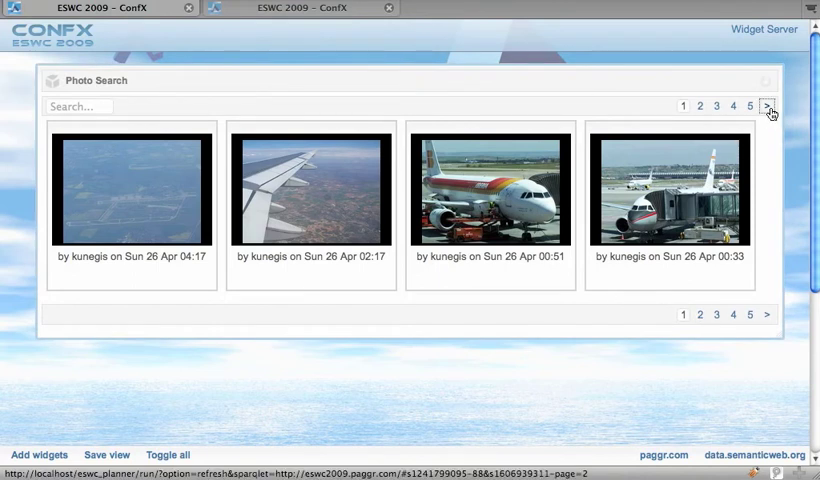
click(769, 106)
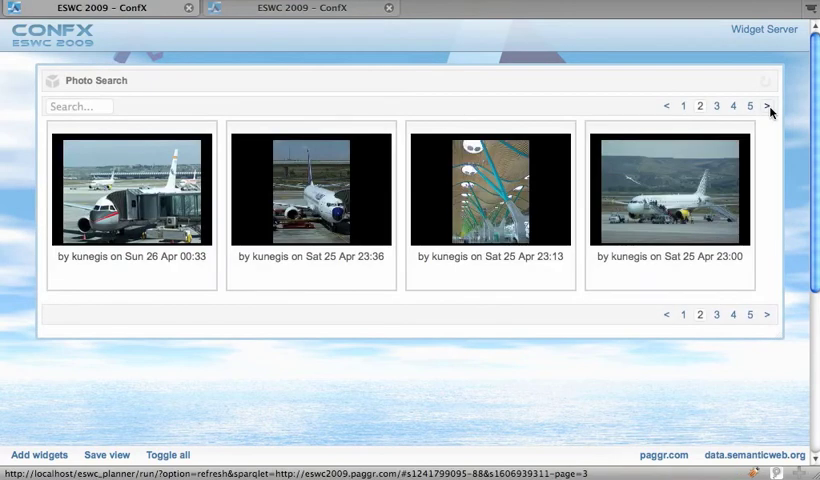
click(768, 106)
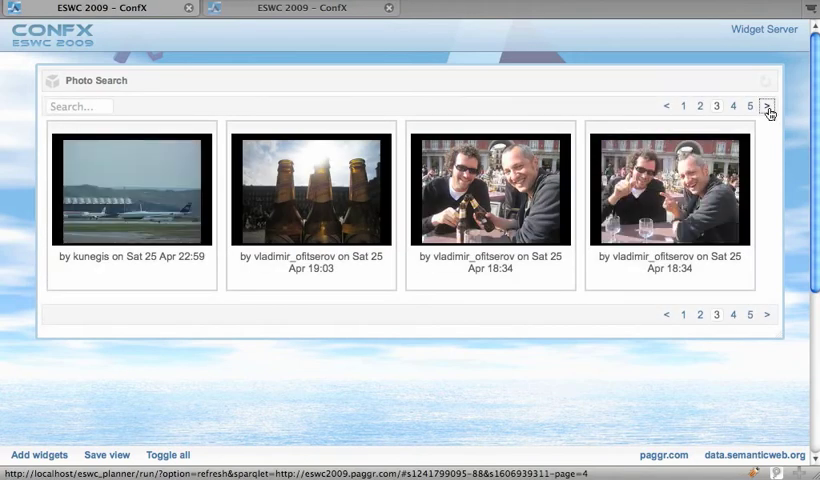
click(768, 107)
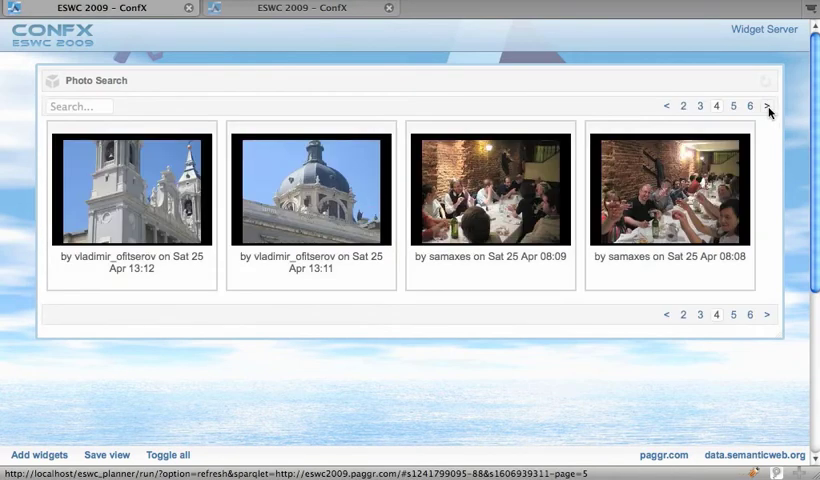
click(767, 106)
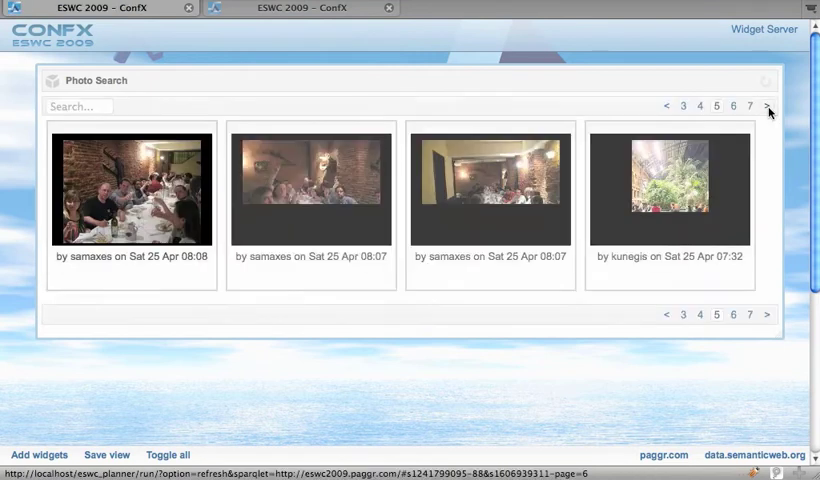
click(768, 106)
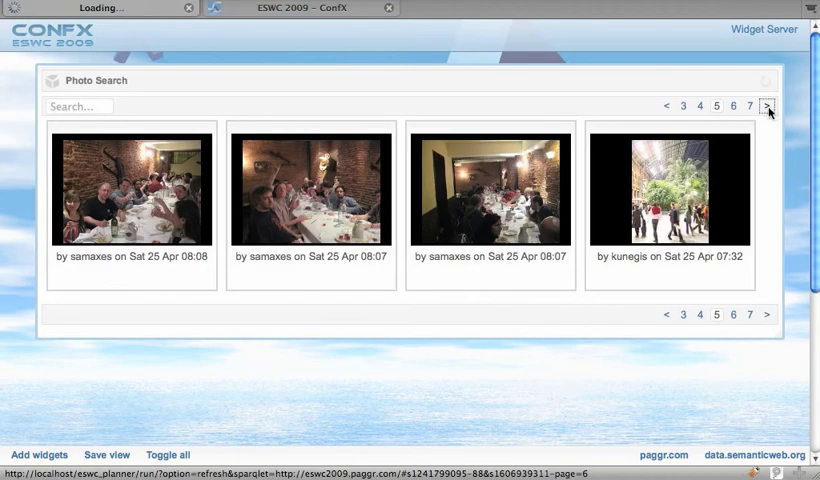
click(767, 106)
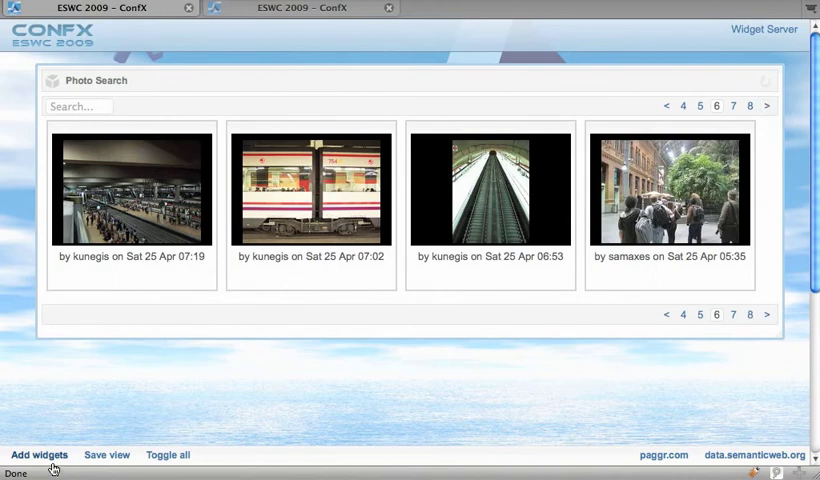
click(39, 455)
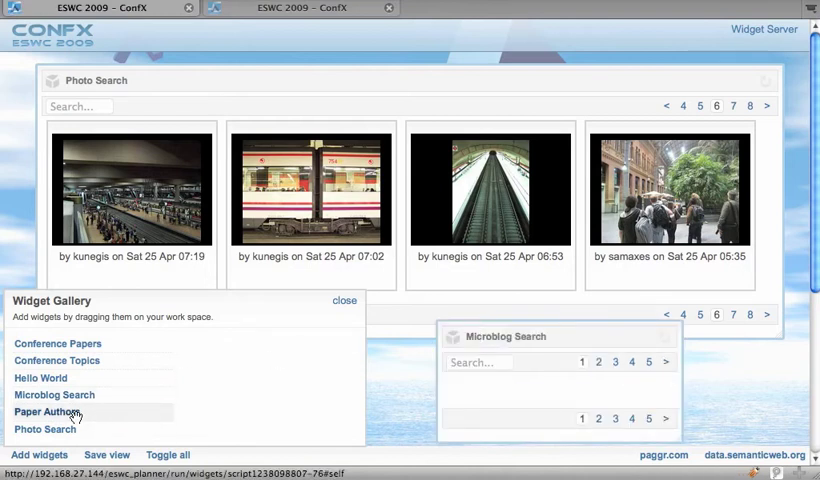
Add the Paper Authors widget and rearrange the new widgets on the dashboard.
click(47, 411)
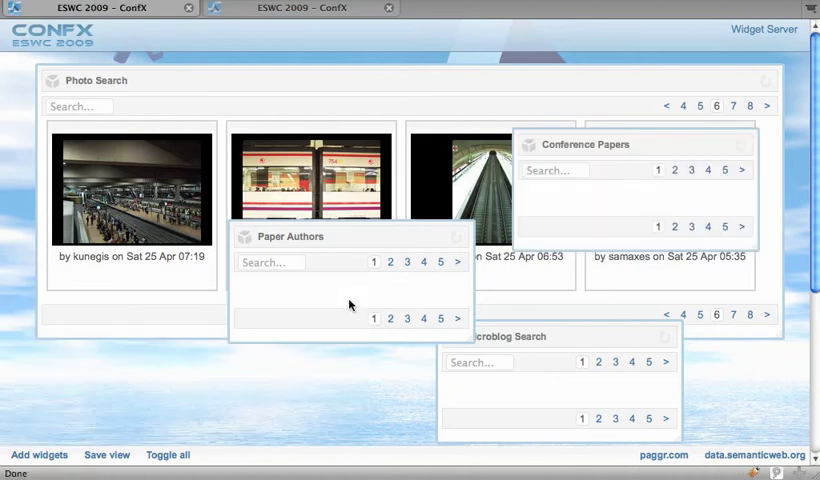
drag(585, 144, 76, 376)
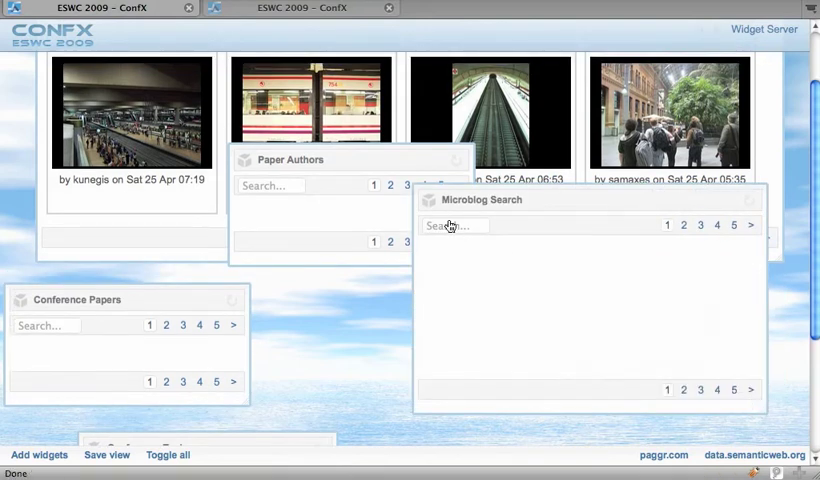
Apply www2009 as the Microblog Search query and browse the resulting tweets.
click(430, 199)
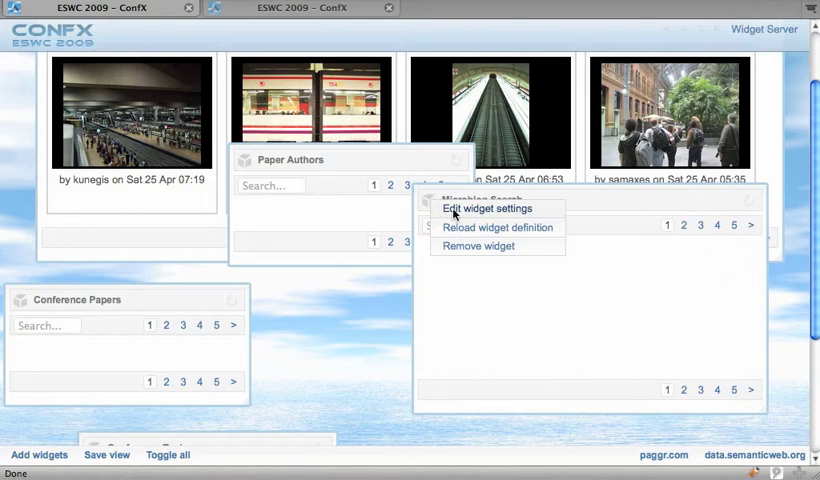
click(487, 208)
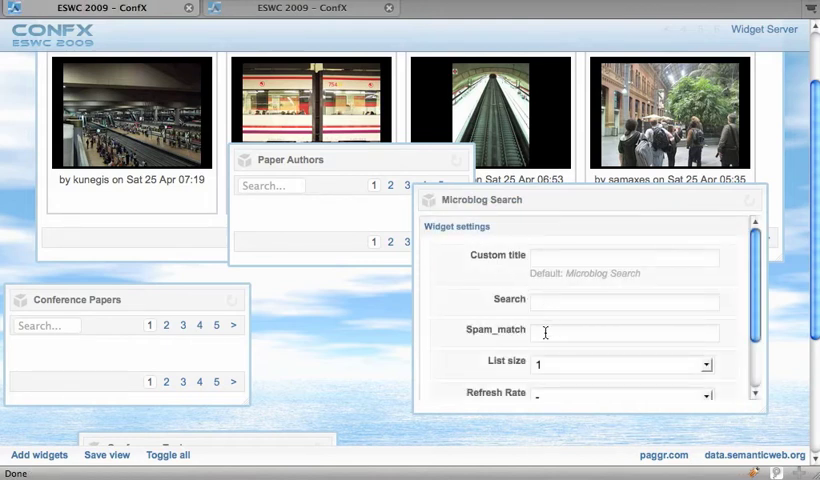
text(ww)
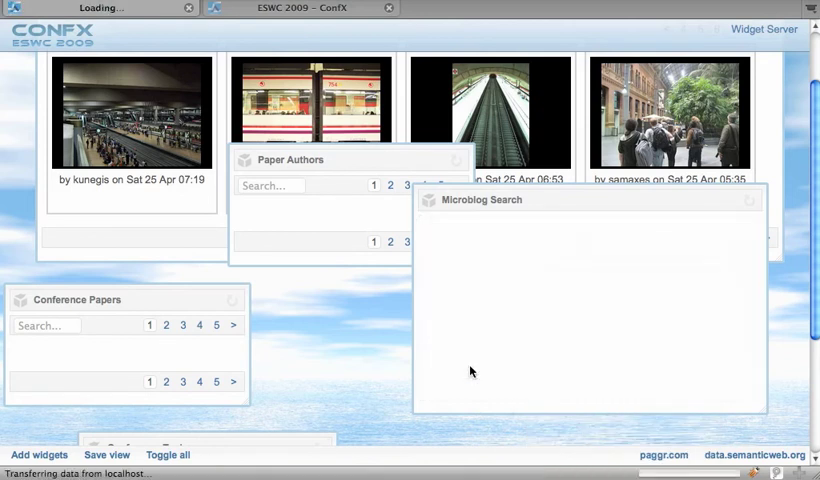
click(748, 208)
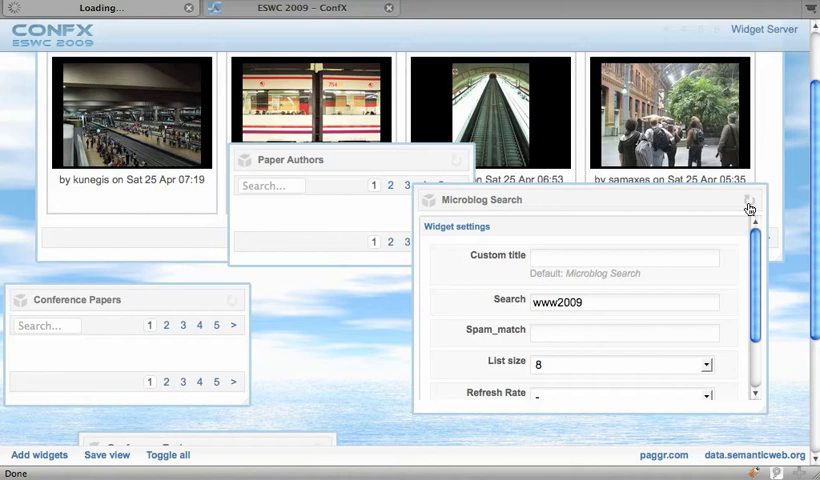
click(746, 201)
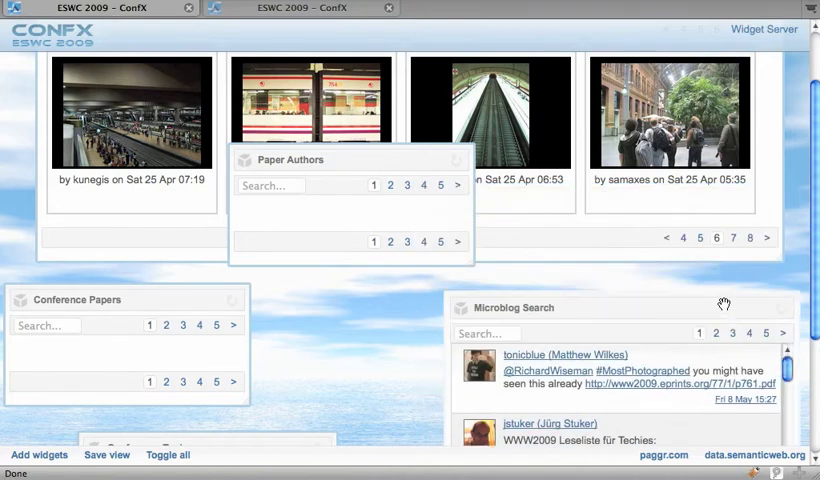
scroll(down, 3)
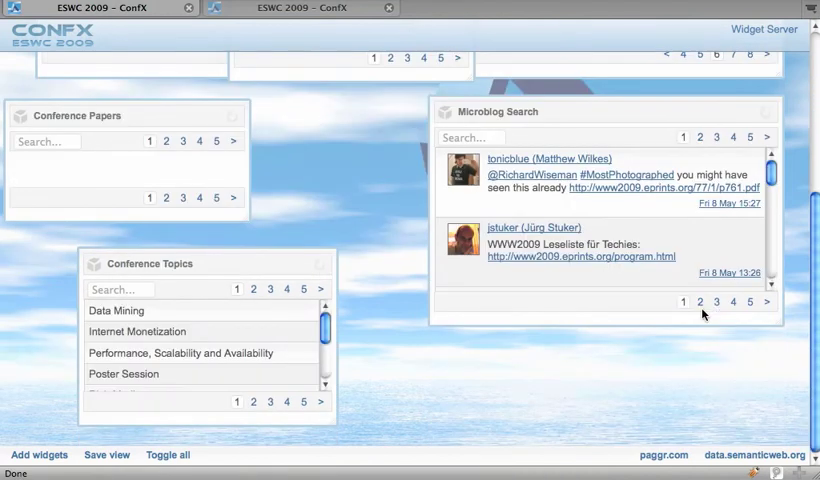
scroll(down, 3)
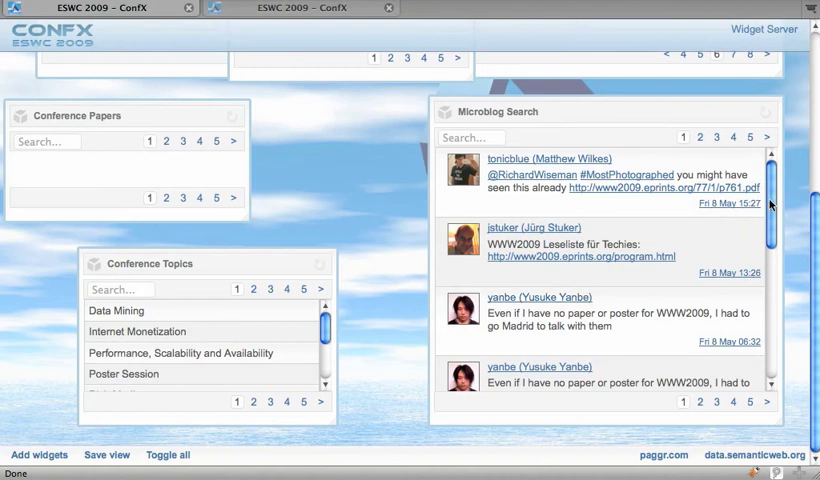
scroll(down, 3)
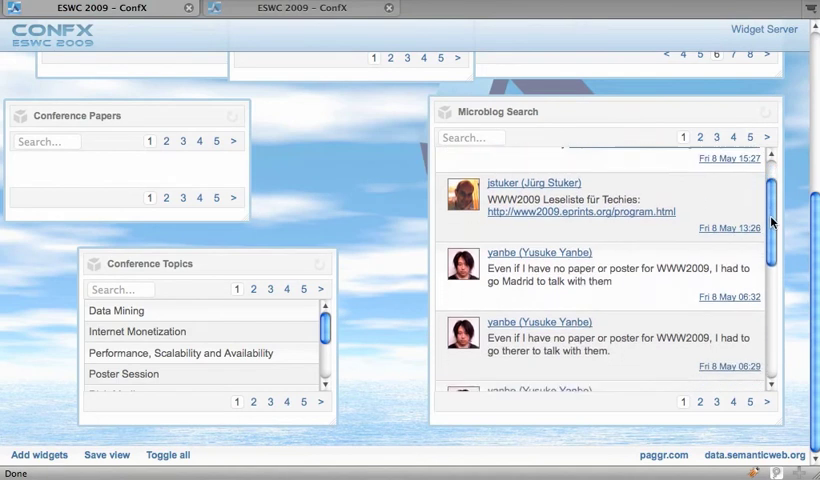
scroll(down, 3)
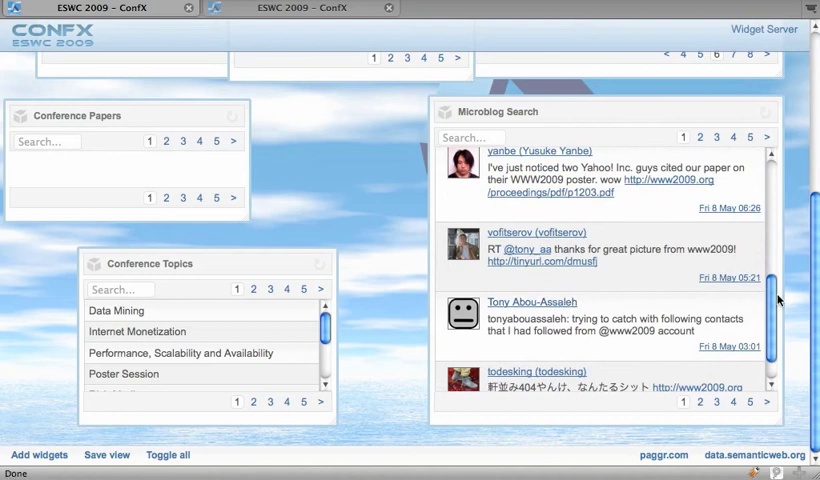
scroll(down, 3)
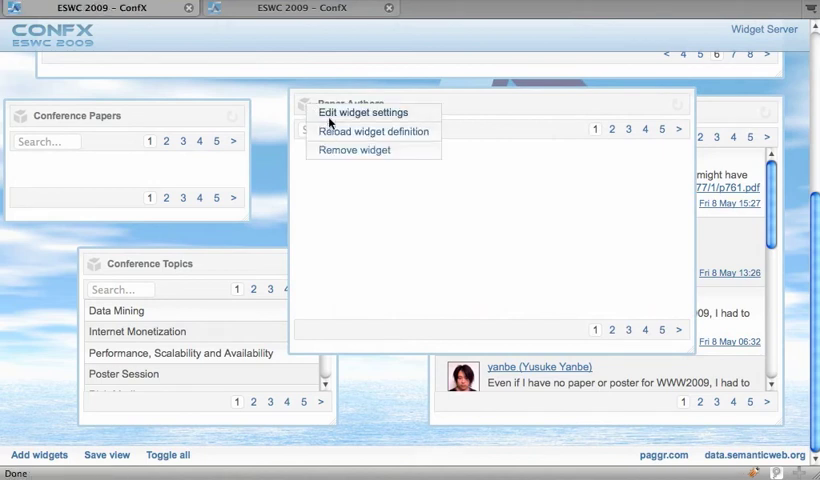
Choose a Paper Authors list size, then set Conference Papers to five papers per page.
click(363, 112)
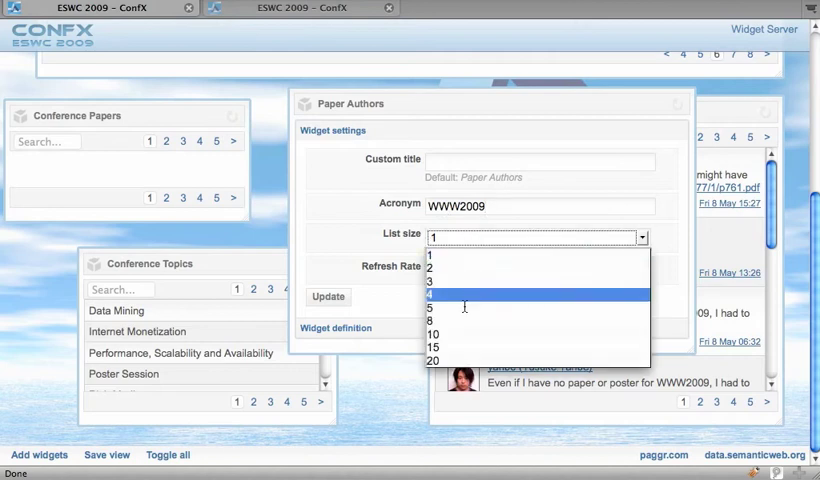
click(432, 321)
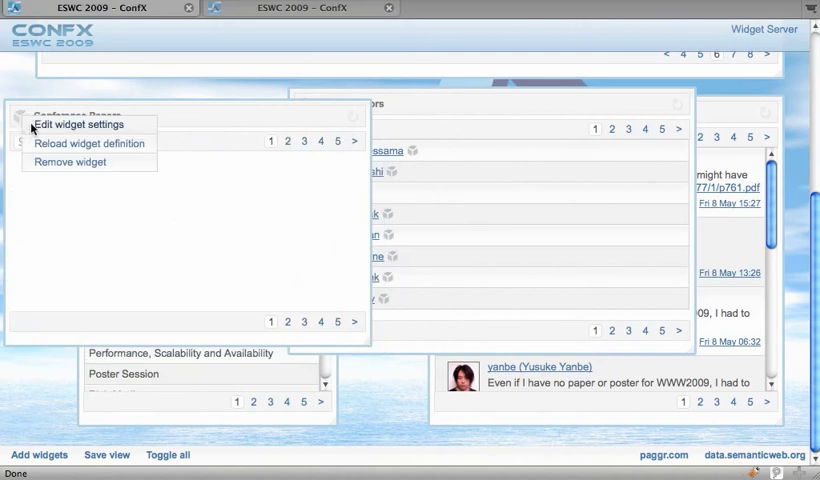
click(77, 124)
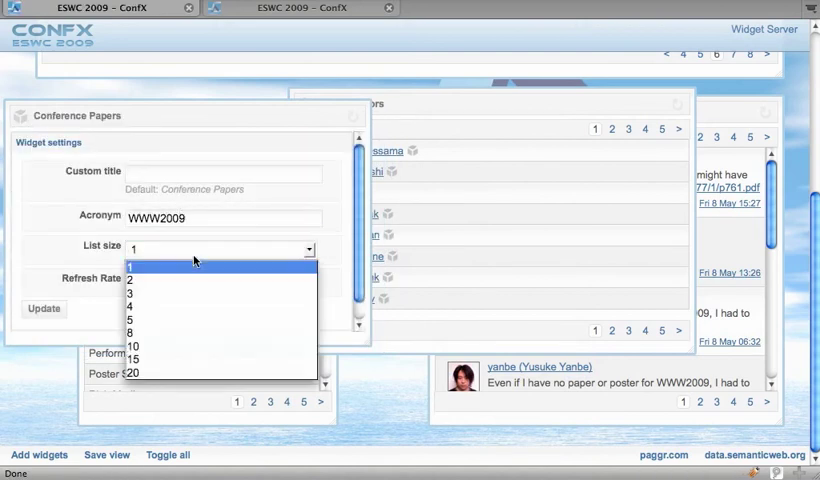
click(131, 305)
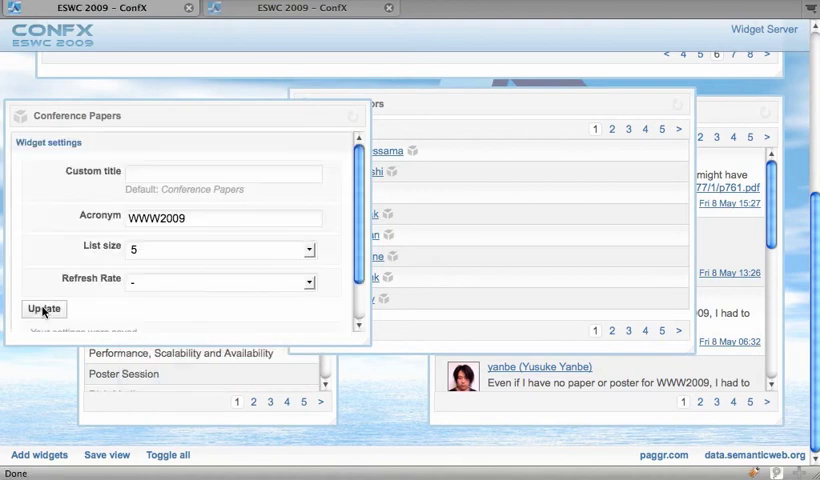
click(42, 308)
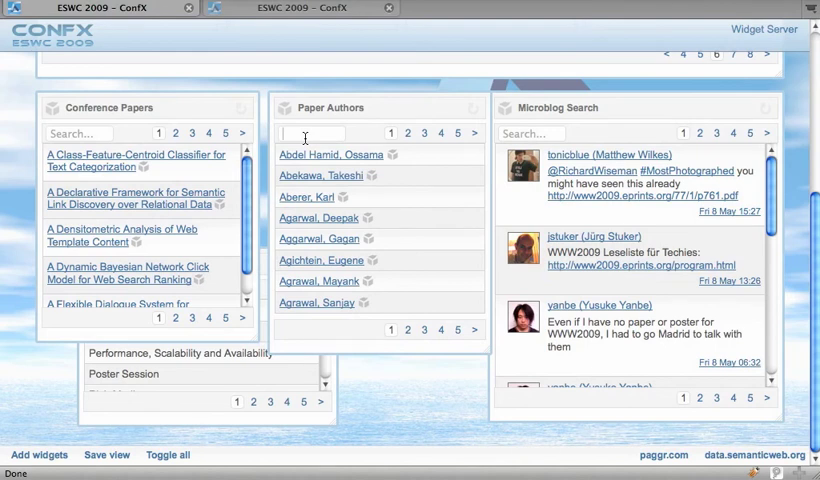
Search Paper Authors for 'halpin' to show Halpin, Harry.
text(halpin)
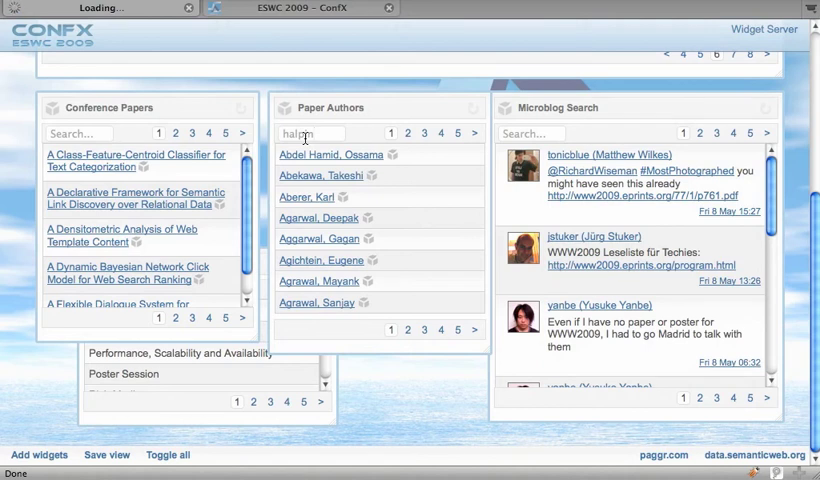
text(halpin)
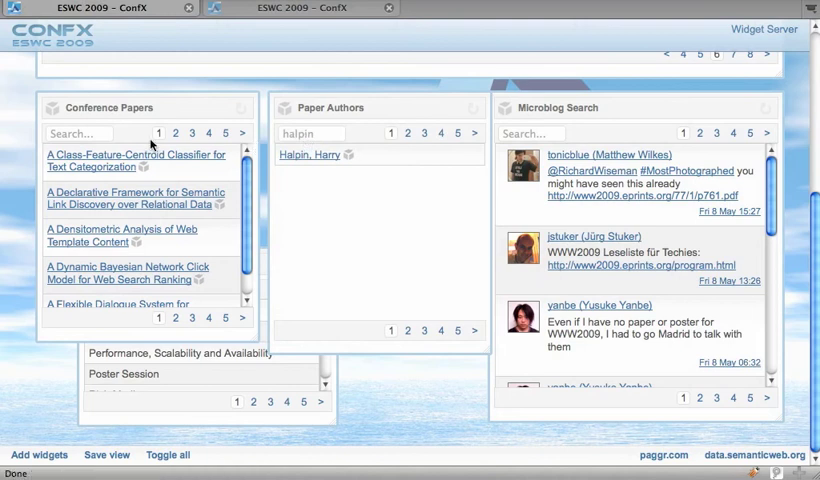
mouse_move(333, 199)
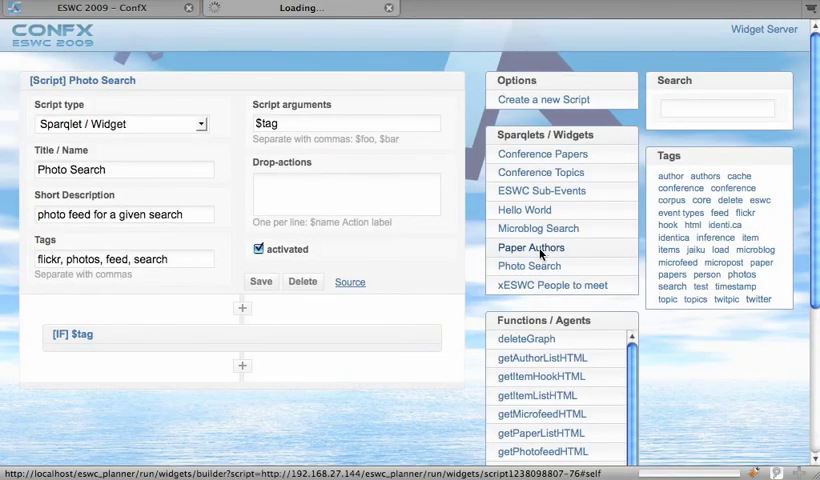
View the Paper Authors script's Filter author list drop-action, then return to the dashboard.
click(531, 247)
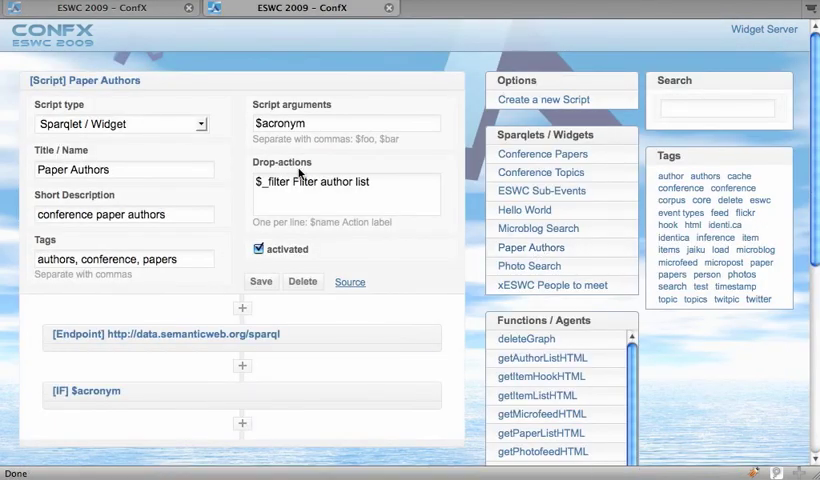
mouse_move(297, 160)
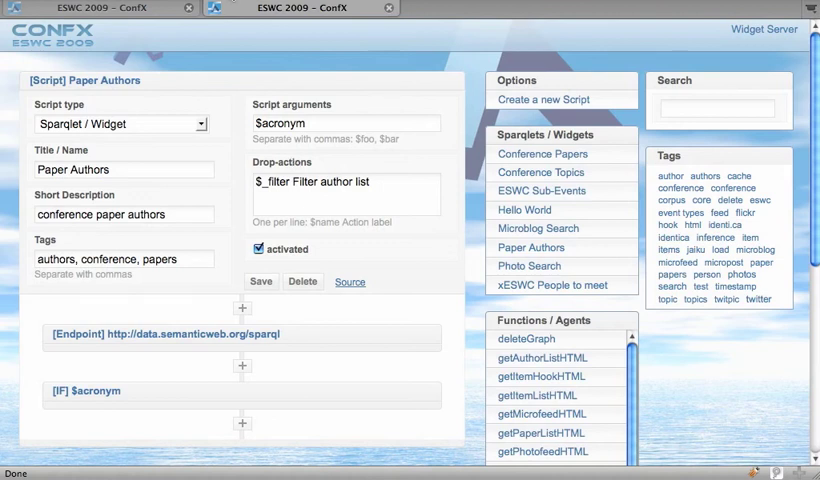
click(100, 8)
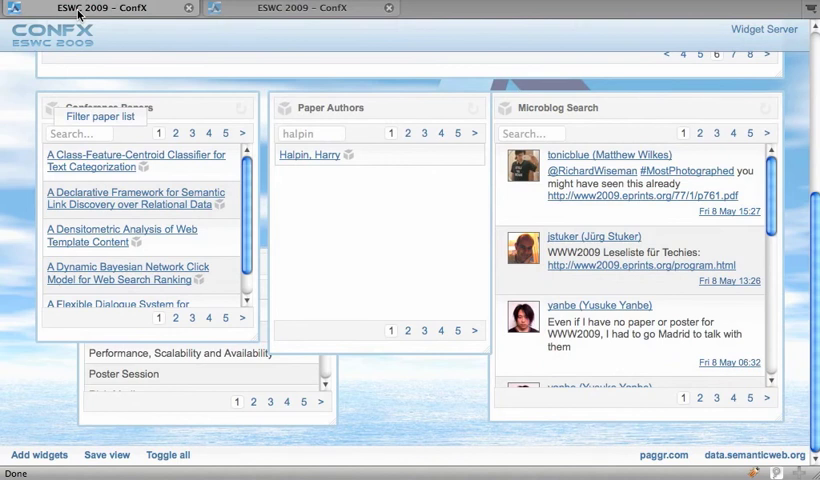
mouse_move(127, 110)
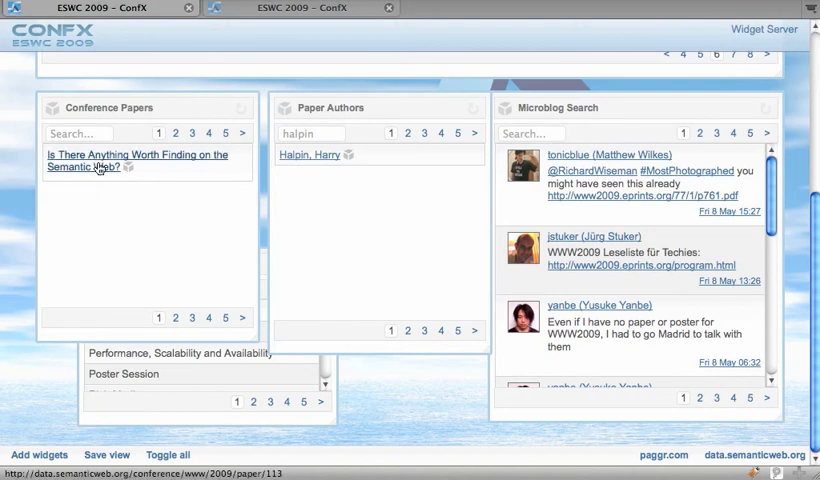
Open Halpin, Harry's paper 'Is There Anything Worth Finding on the Semantic Web?'.
click(135, 161)
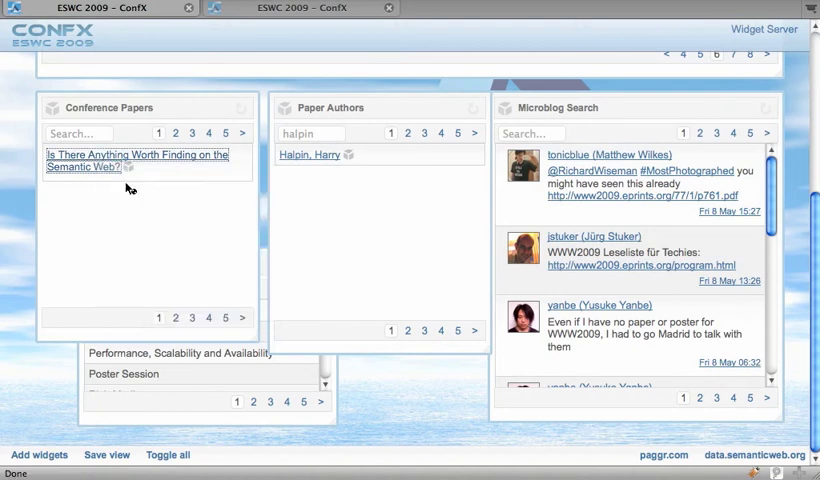
click(136, 155)
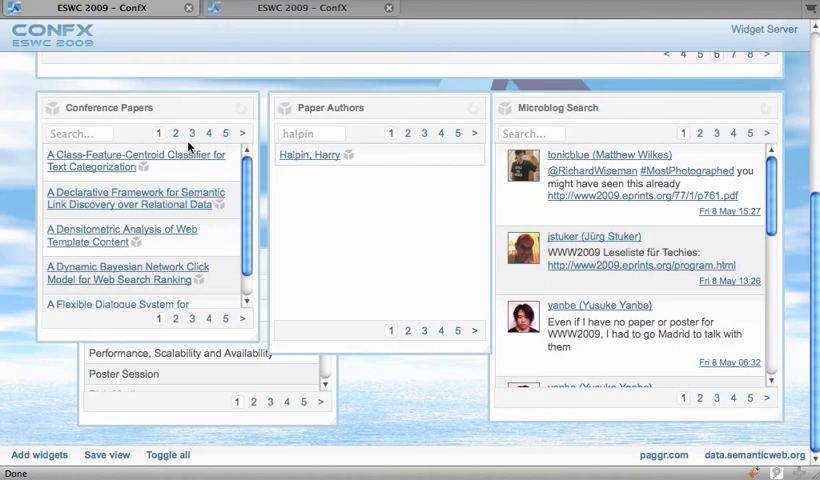
Search Conference Papers for 'semantic' and drop a paper on Paper Authors to list its authors.
text(semantic)
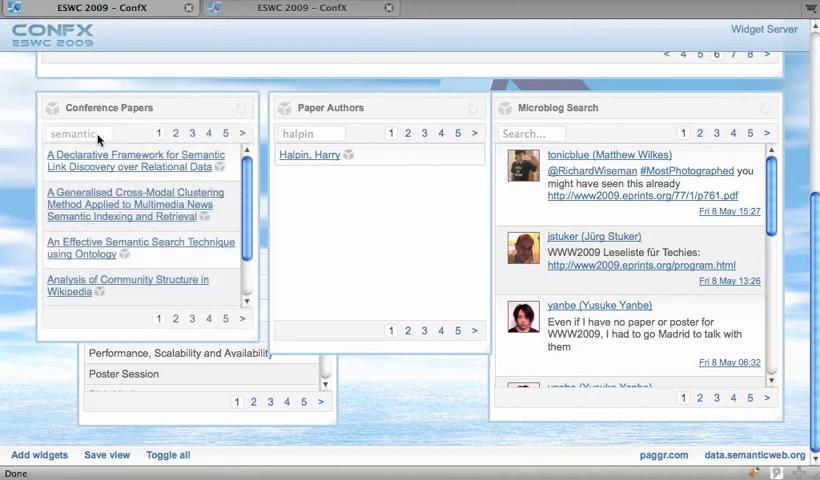
mouse_move(157, 237)
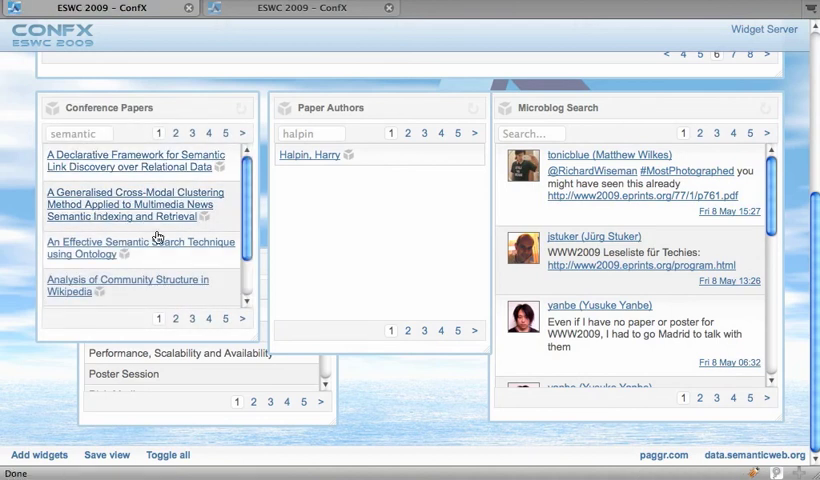
scroll(down, 3)
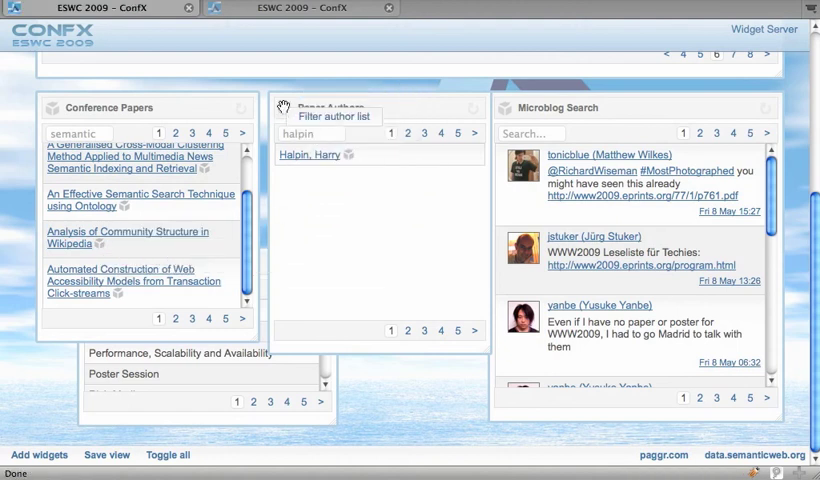
click(311, 154)
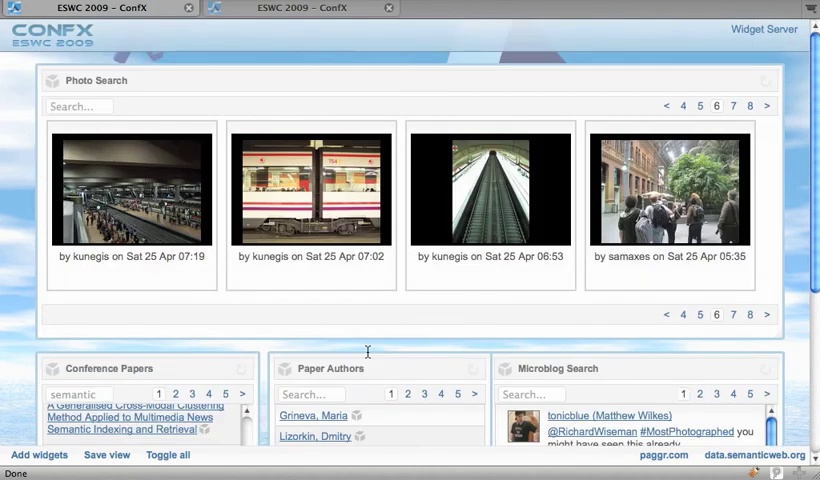
mouse_move(368, 355)
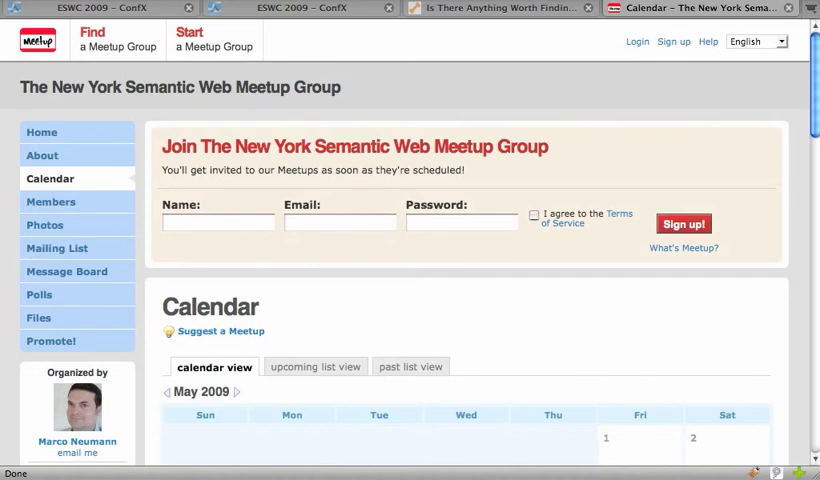
mouse_move(620, 110)
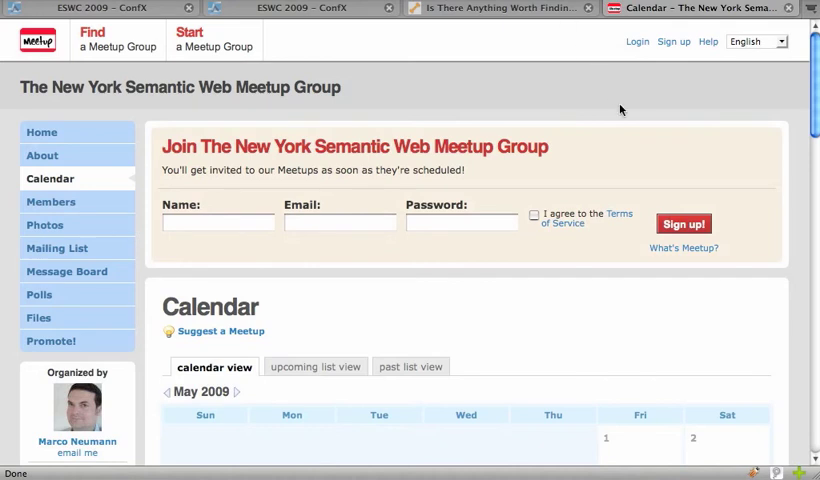
Scroll the New York Semantic Web Meetup Group calendar down to the May 2009 month grid.
scroll(down, 3)
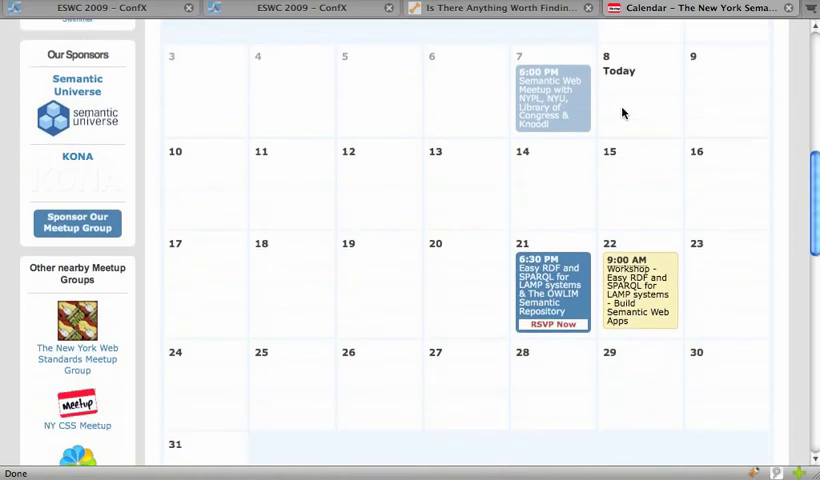
mouse_move(685, 251)
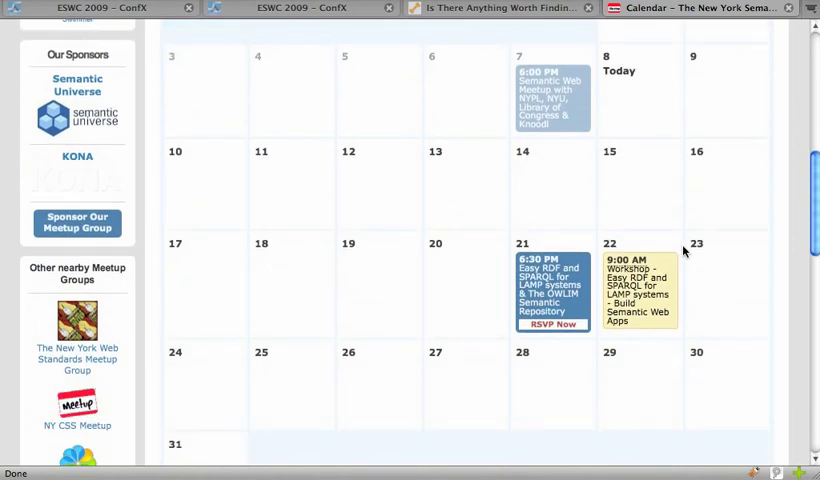